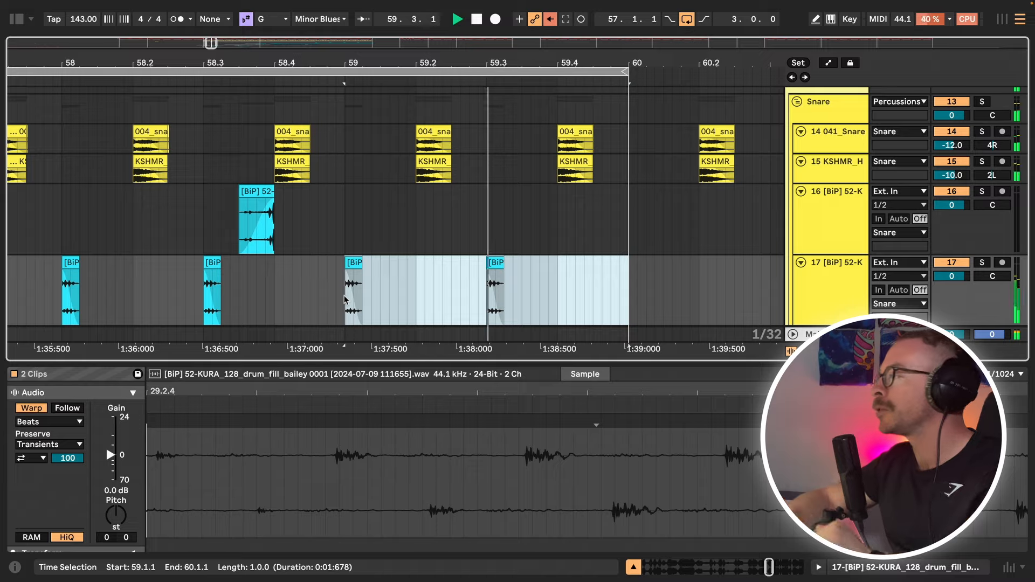
- Lower track 17's volume to -1.0 dB for the lower drum fill track
{"action": "scroll", "scroll_direction": "left", "scroll_amount": 3}
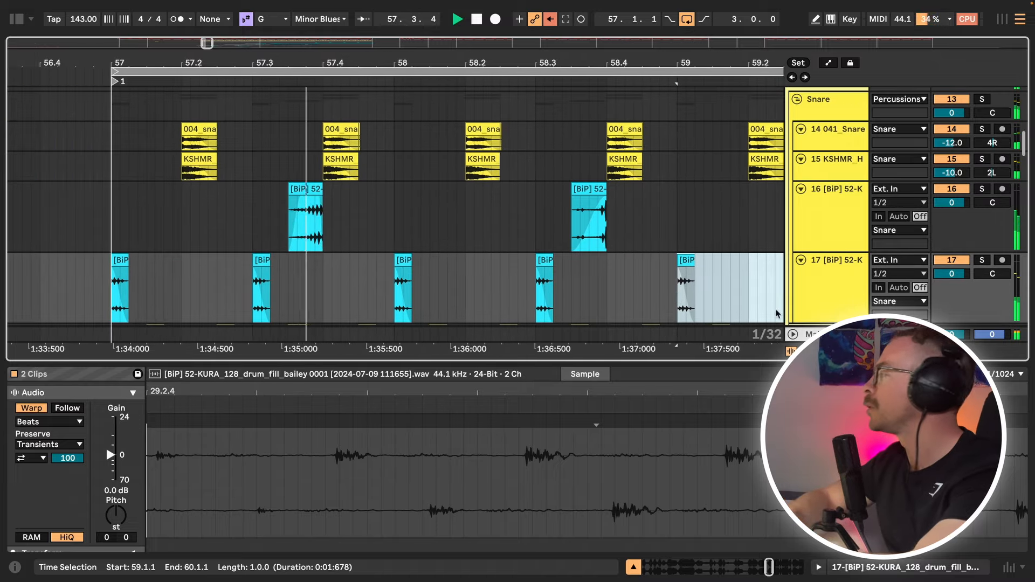
{"action": "left_click", "coordinate": [951, 273]}
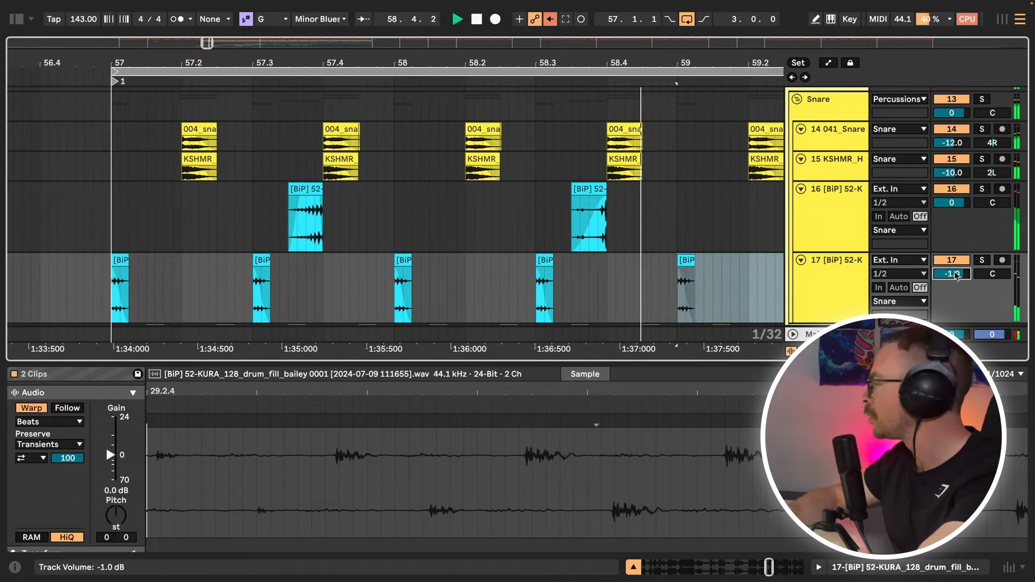